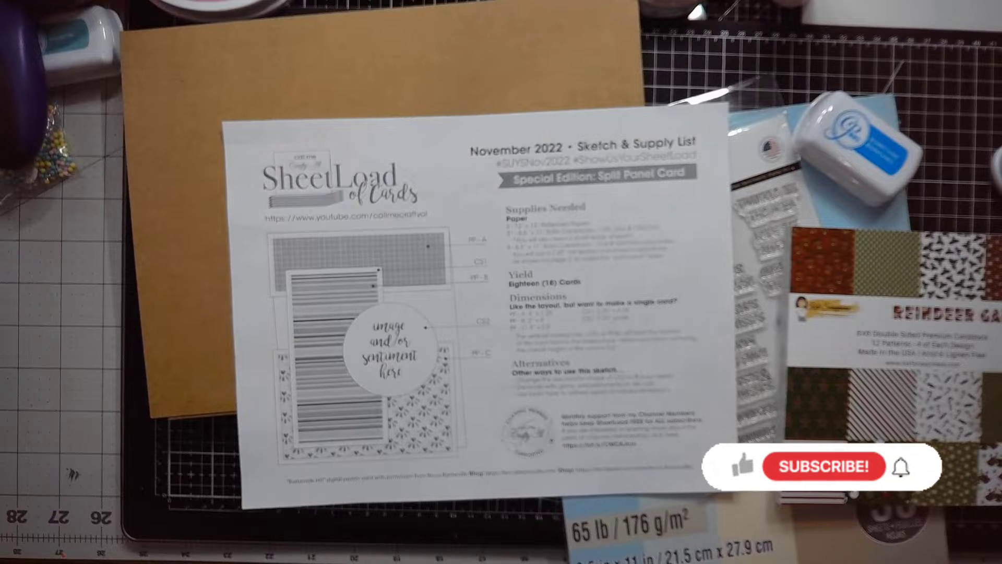
mouse_move(750, 476)
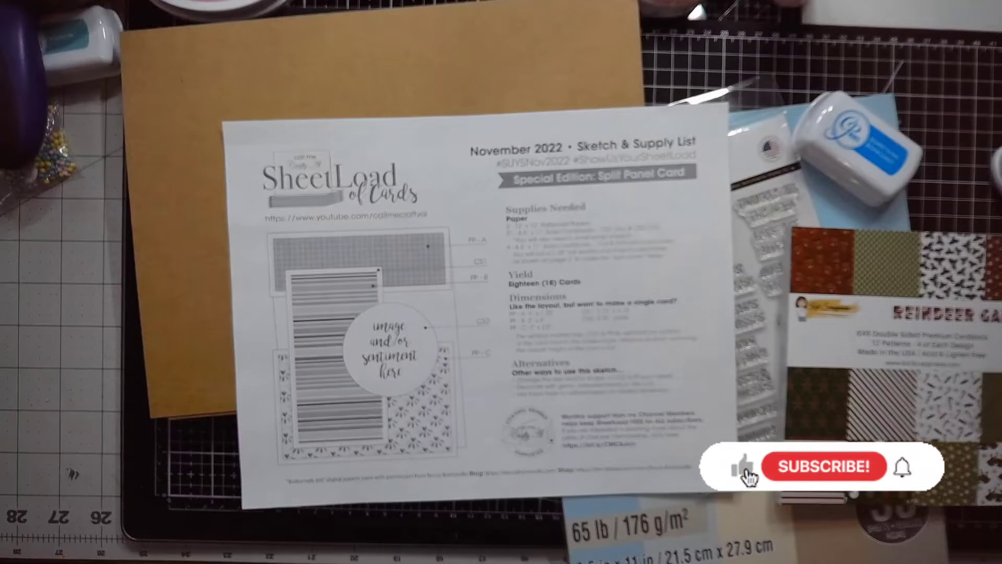